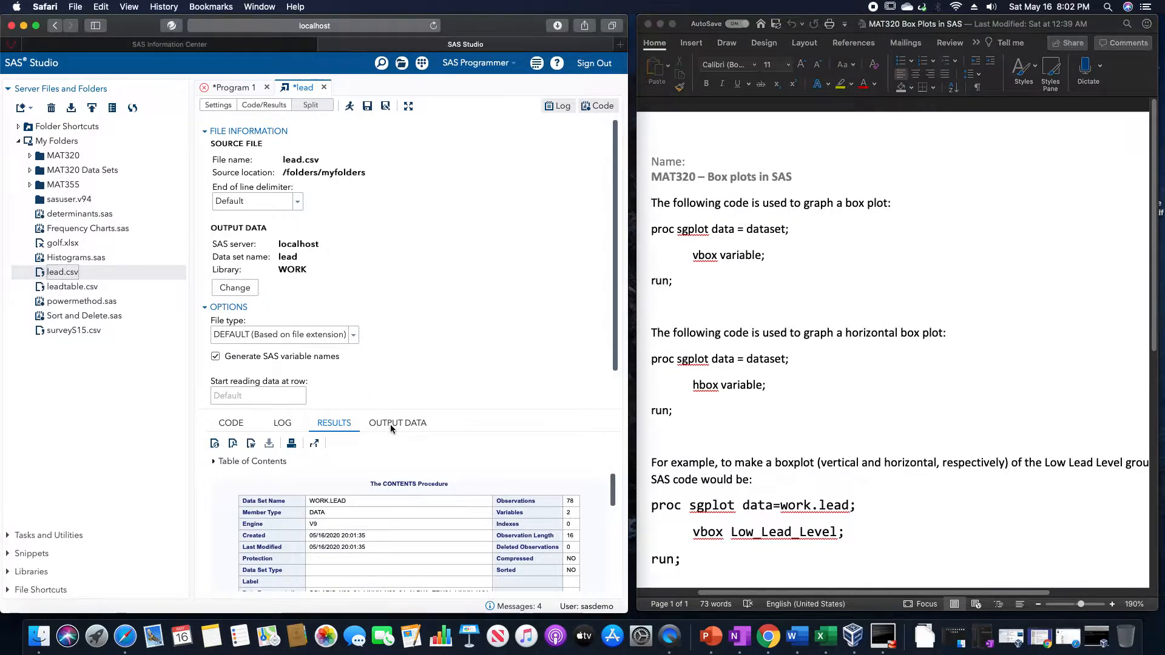
# Preview the 78 WORK.LEAD rows, then switch to the empty Program 1 editor.
pyautogui.click(398, 423)
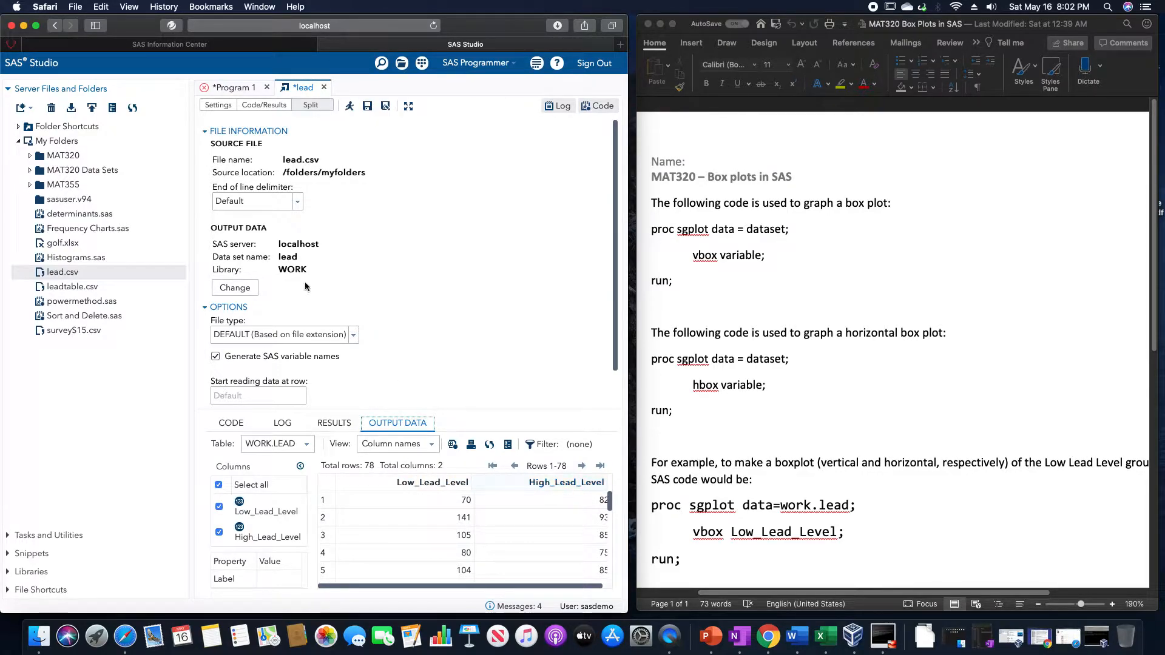
pyautogui.click(233, 87)
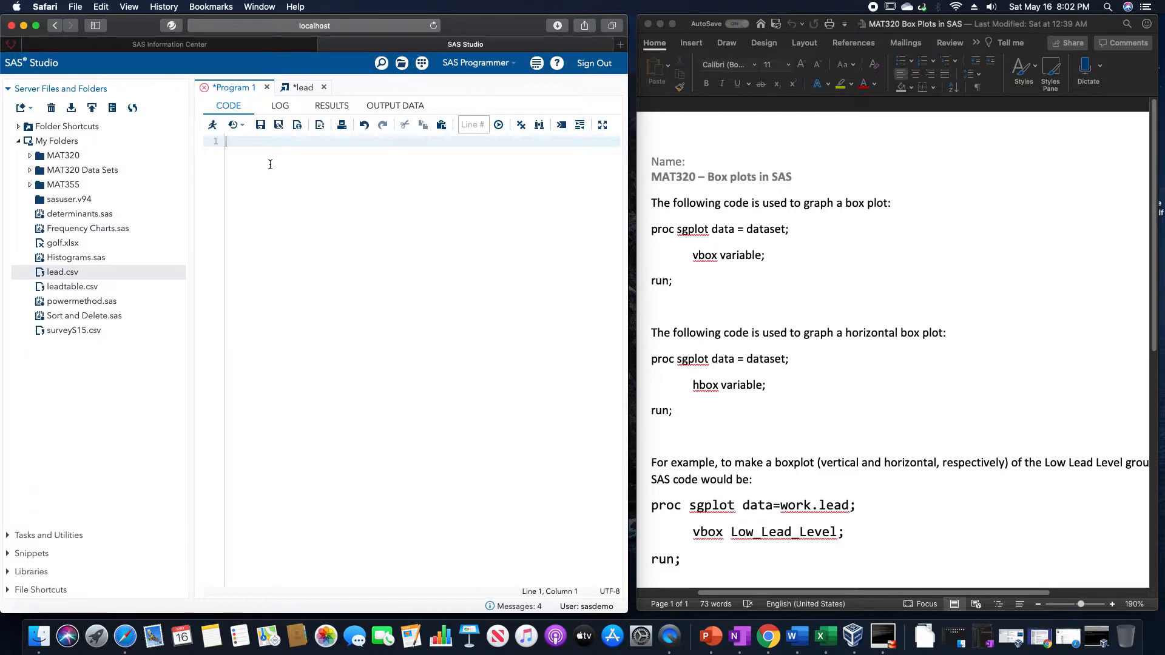
# Write 'proc sgplot data=work.lead; vbox High_Lead_Level; run;' in the editor.
pyautogui.write('proc')
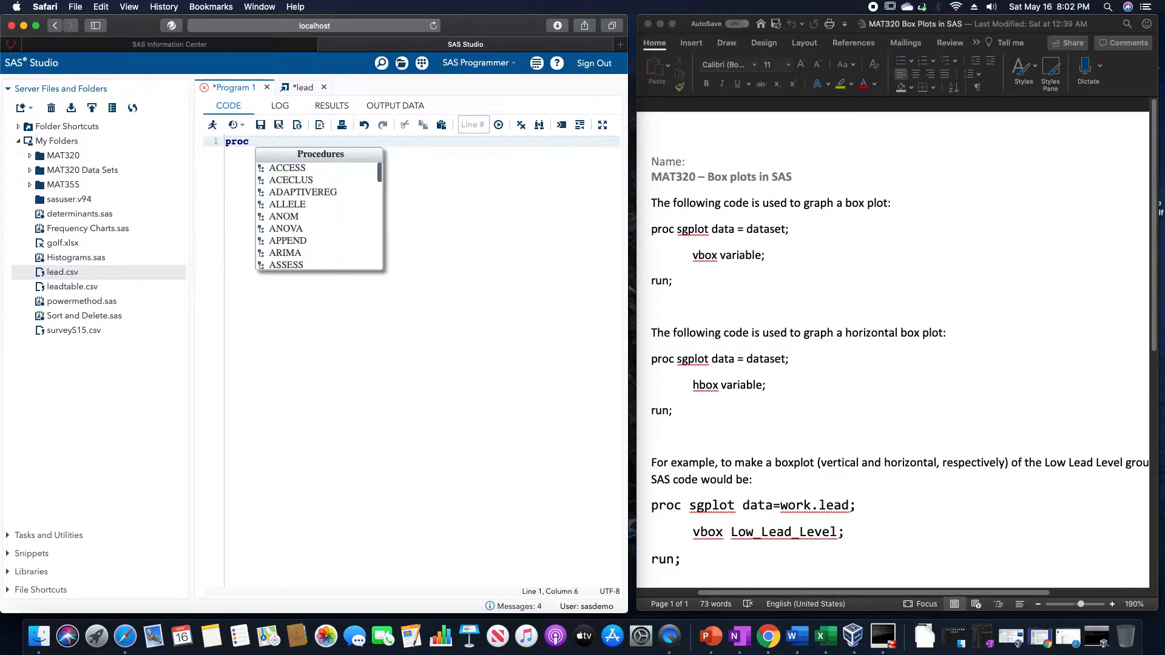
pyautogui.write('sgplot data')
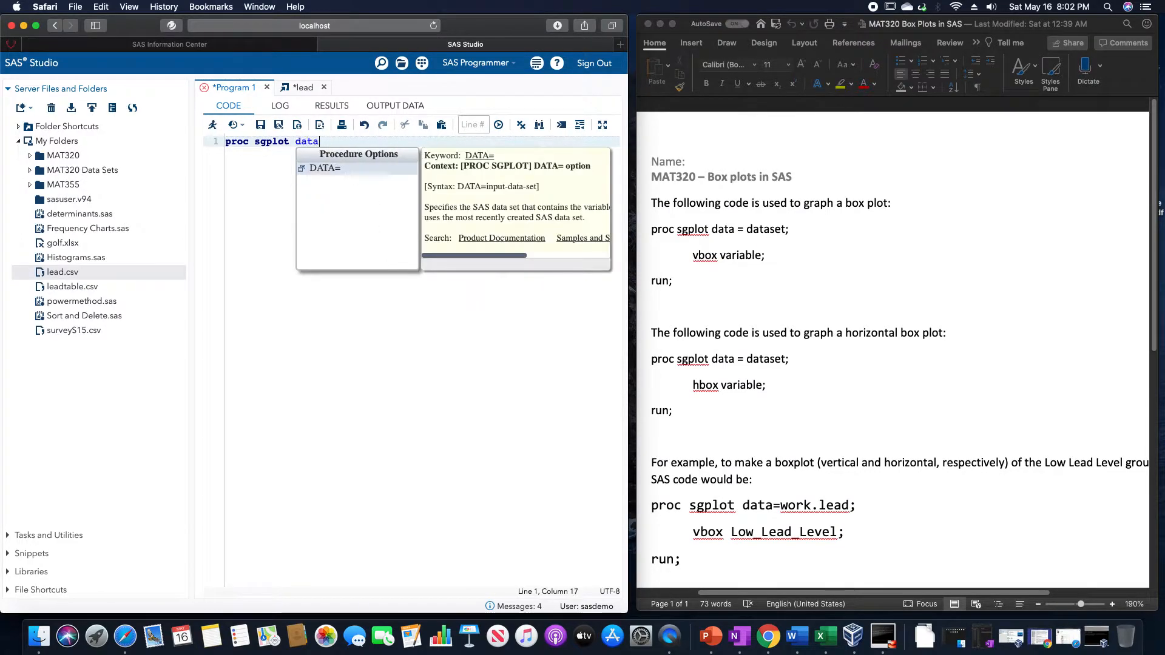
pyautogui.write('=work')
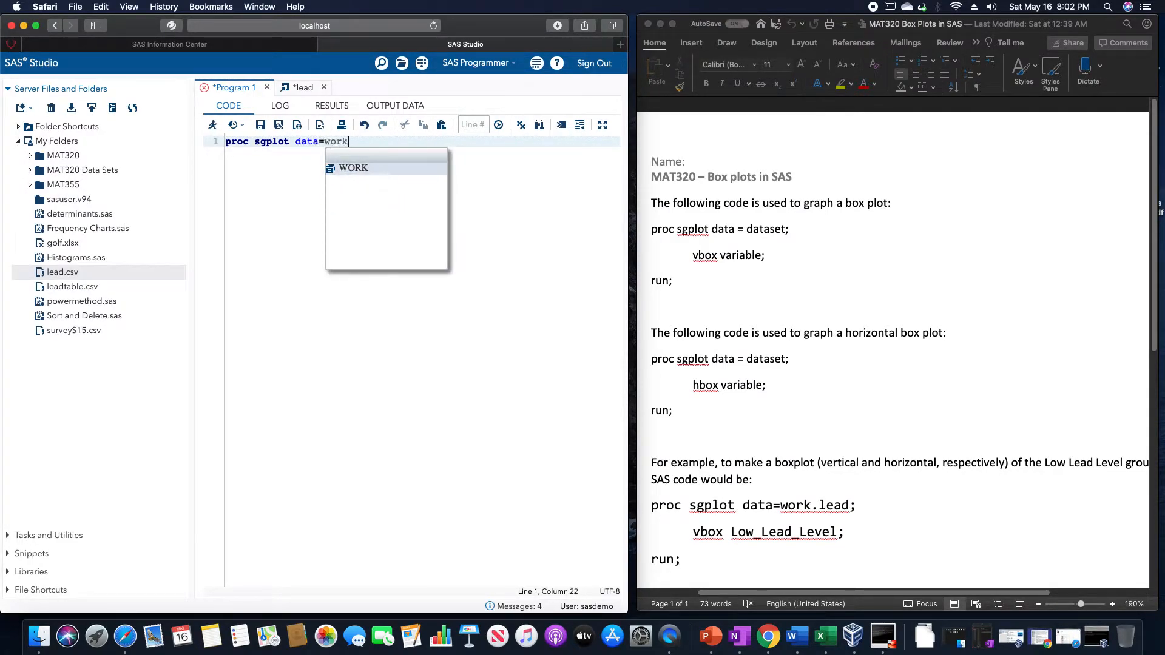
pyautogui.write('.lead;')
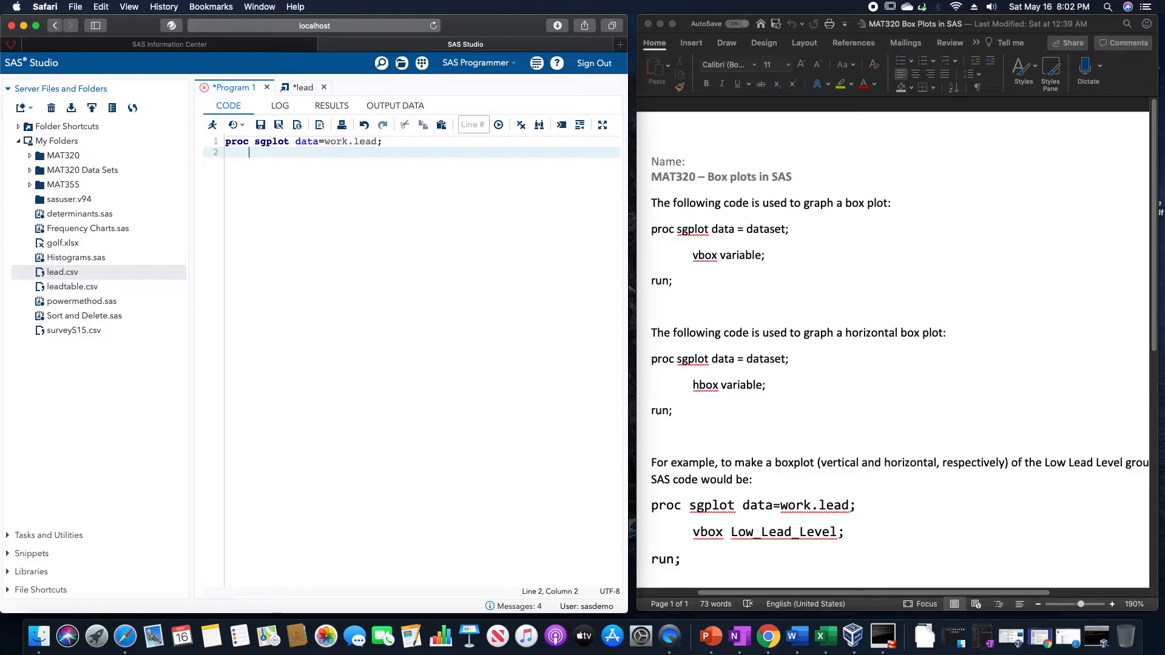
pyautogui.write('vbox')
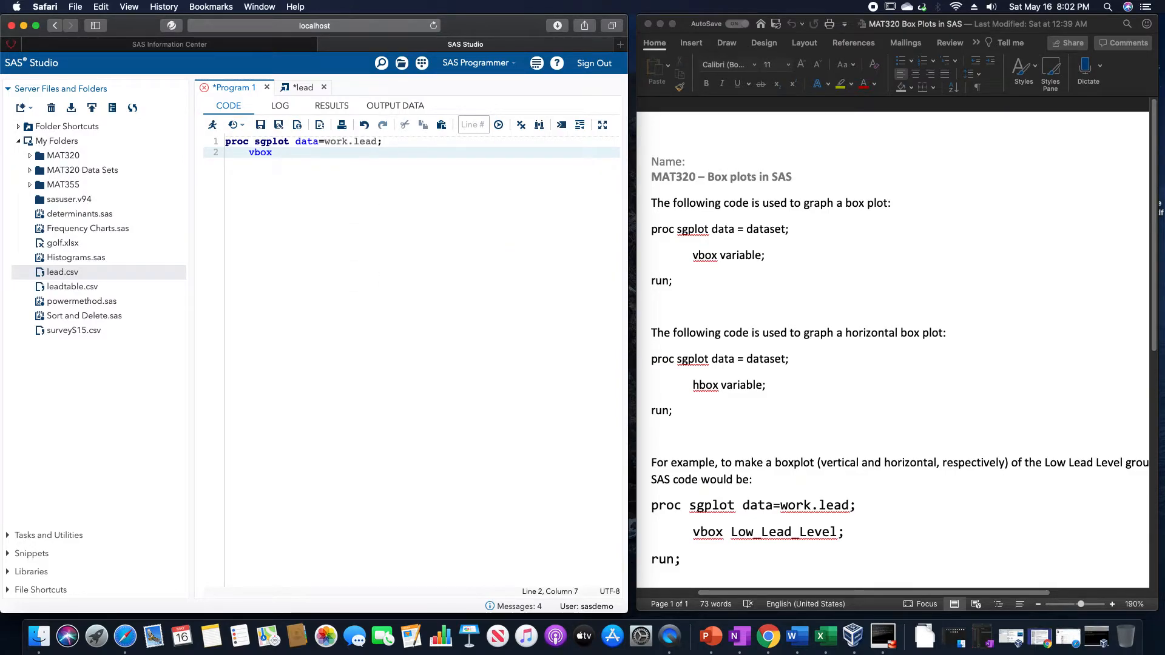
pyautogui.write('High_L')
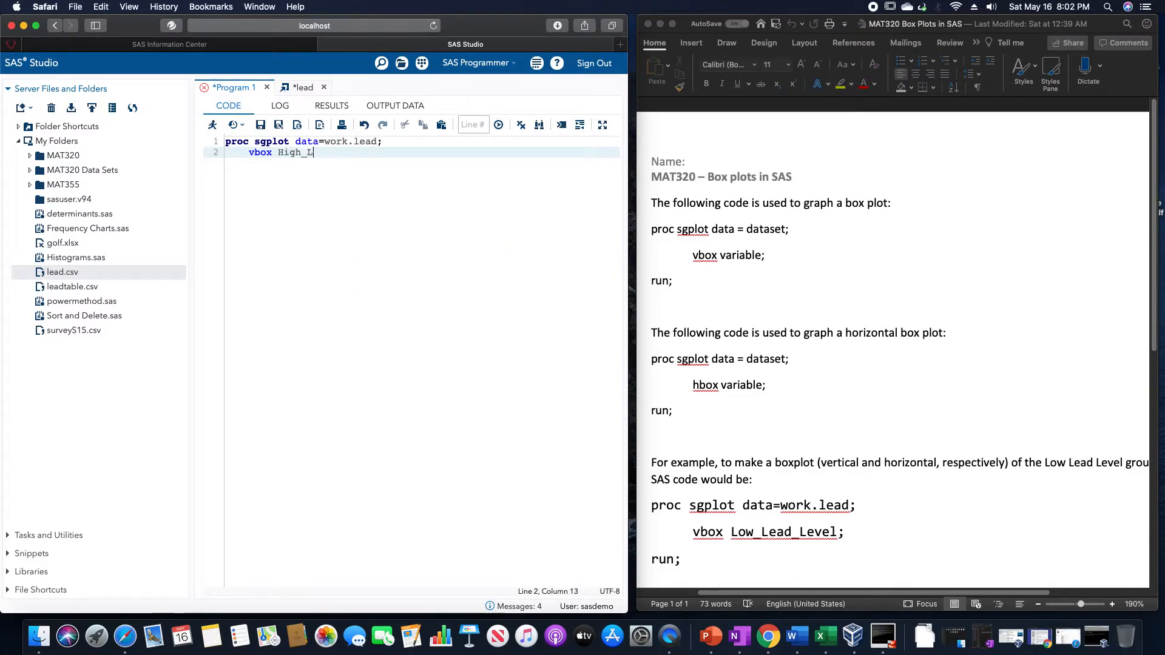
pyautogui.write('ead_Lege')
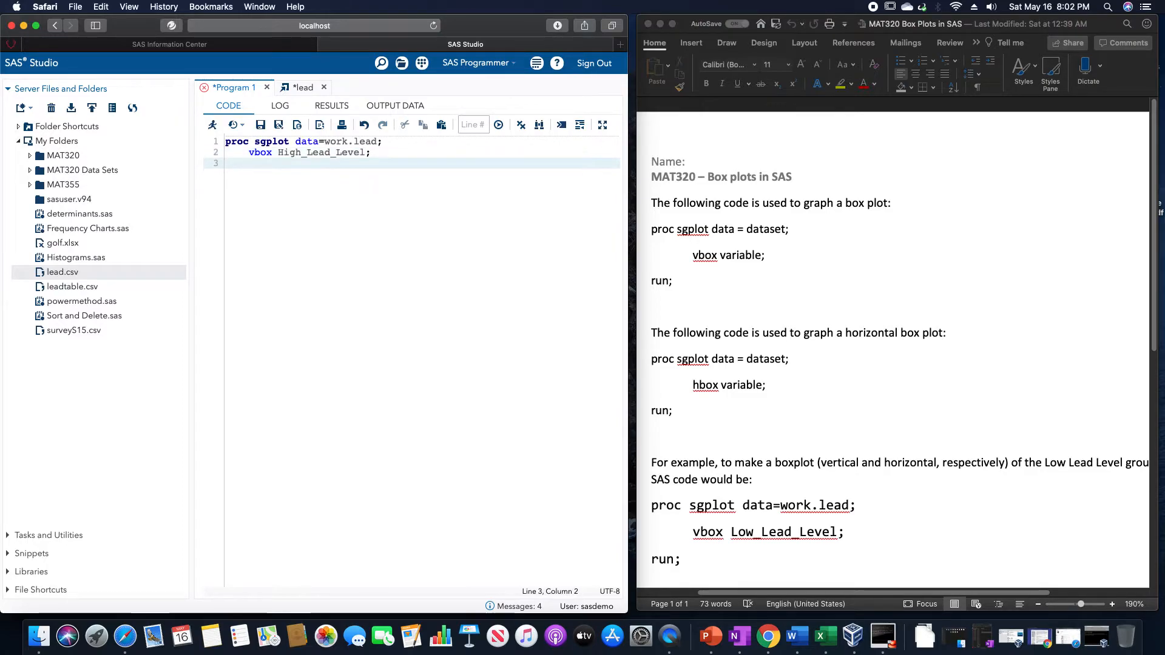
pyautogui.write('run;')
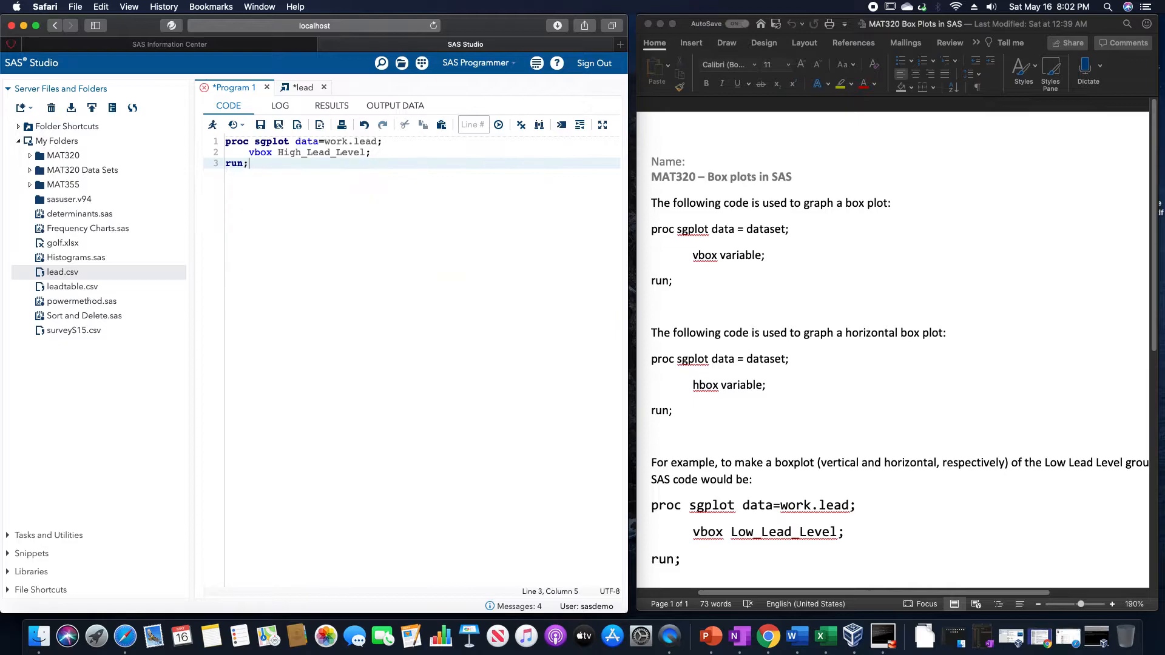
pyautogui.write('proc')
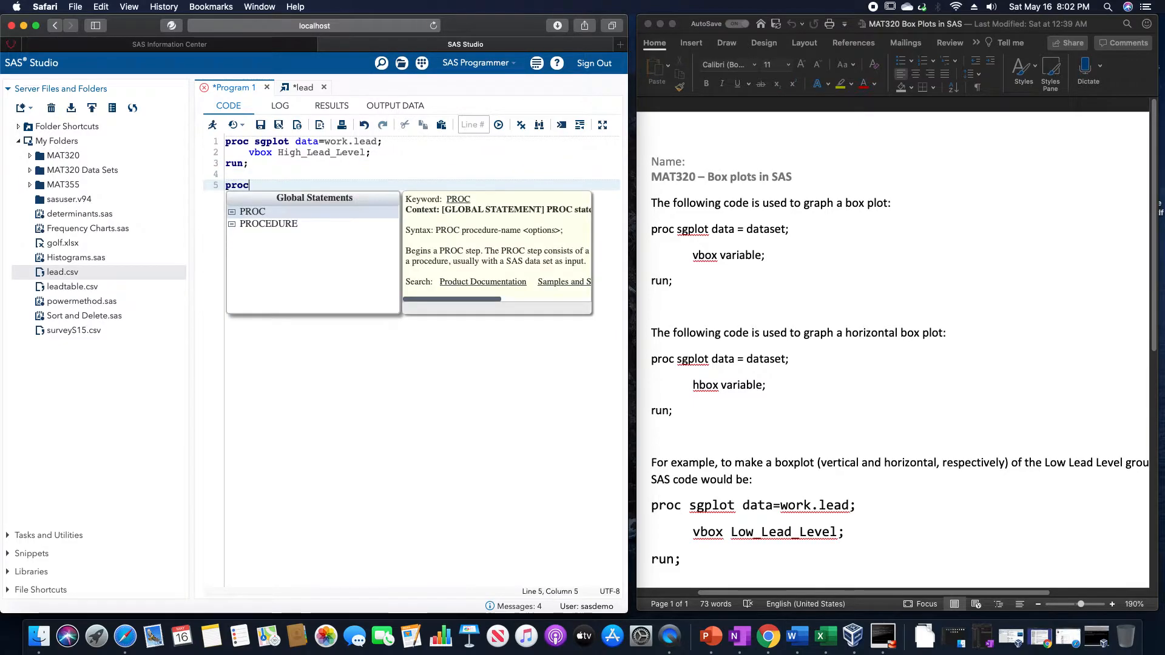
# Add 'proc sgplot data=work.lead; hbox High_Lead_Level; run;' below the first step.
pyautogui.write('s')
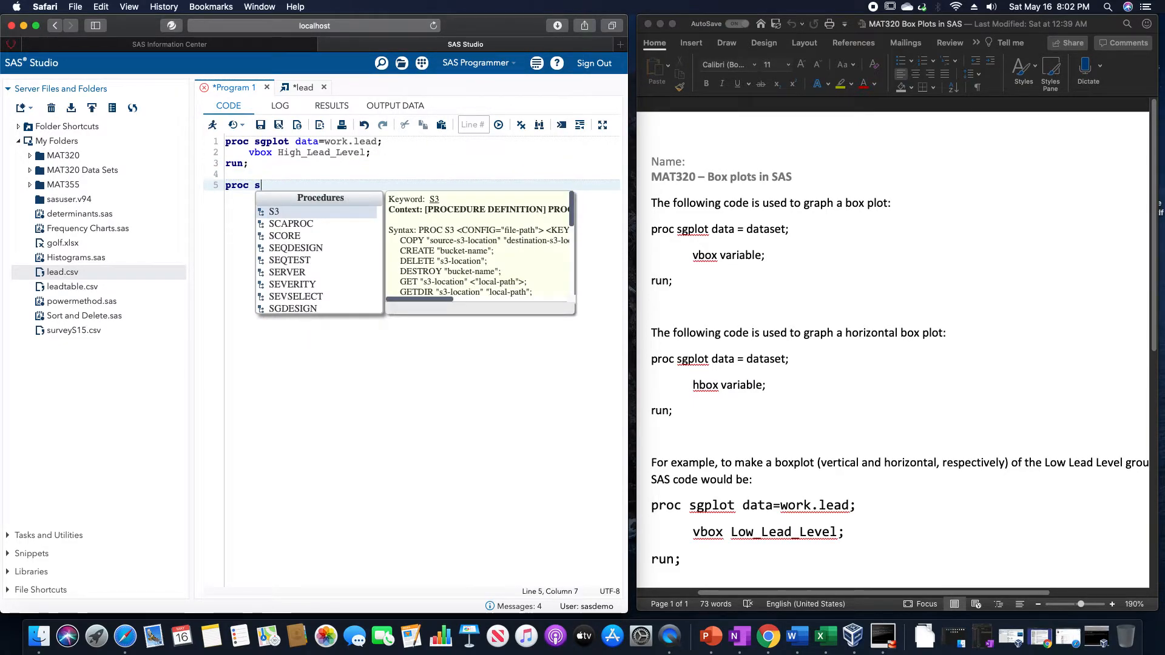
pyautogui.write('gplot data=work.lead;')
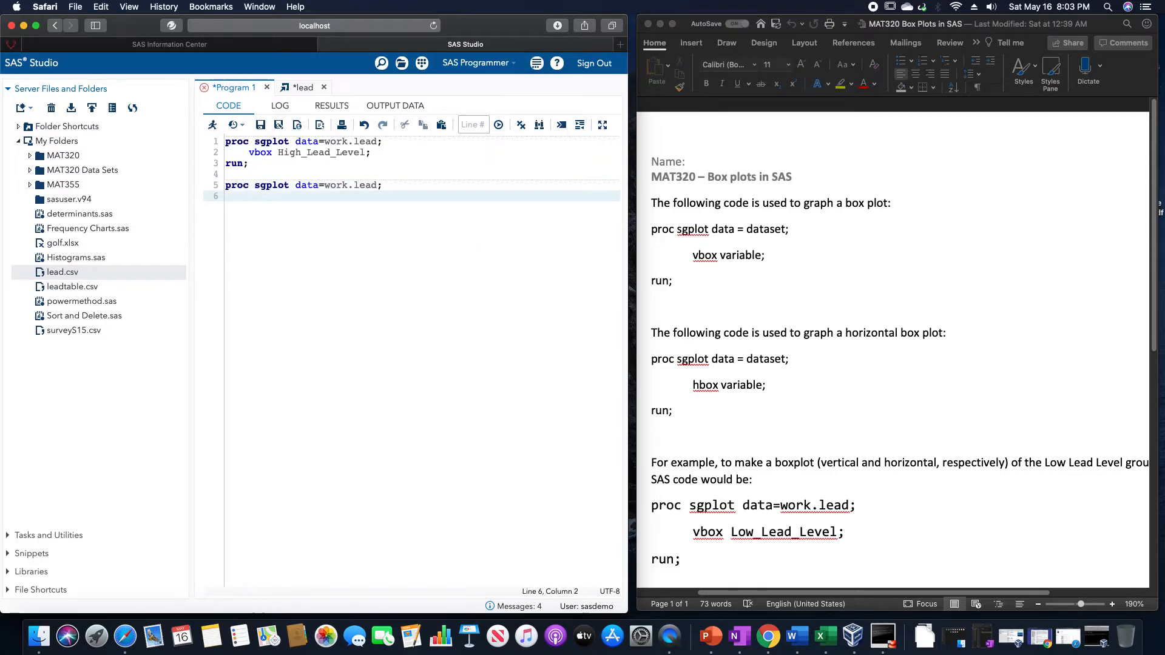
pyautogui.write('hbox')
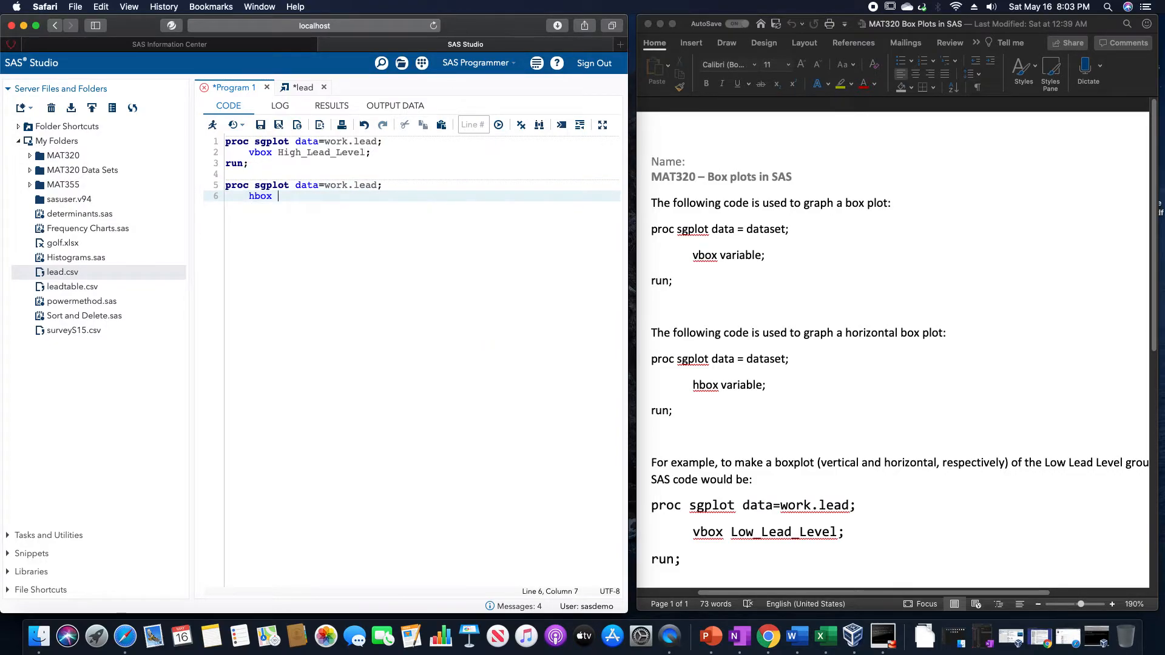
pyautogui.write('High')
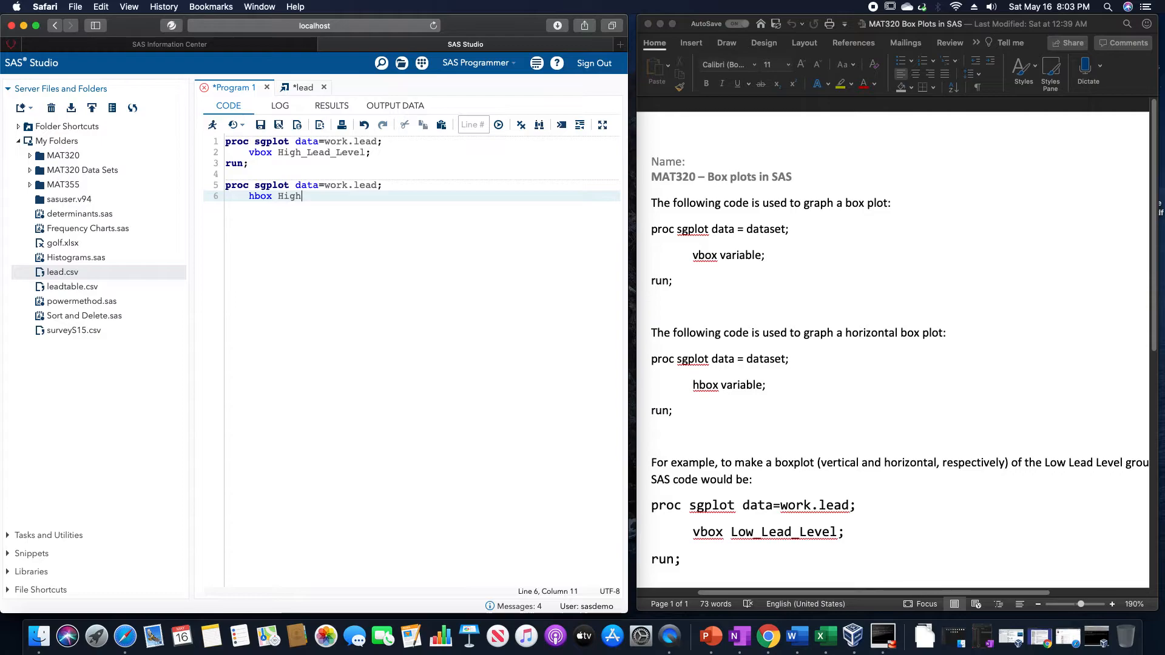
pyautogui.write('_Lead')
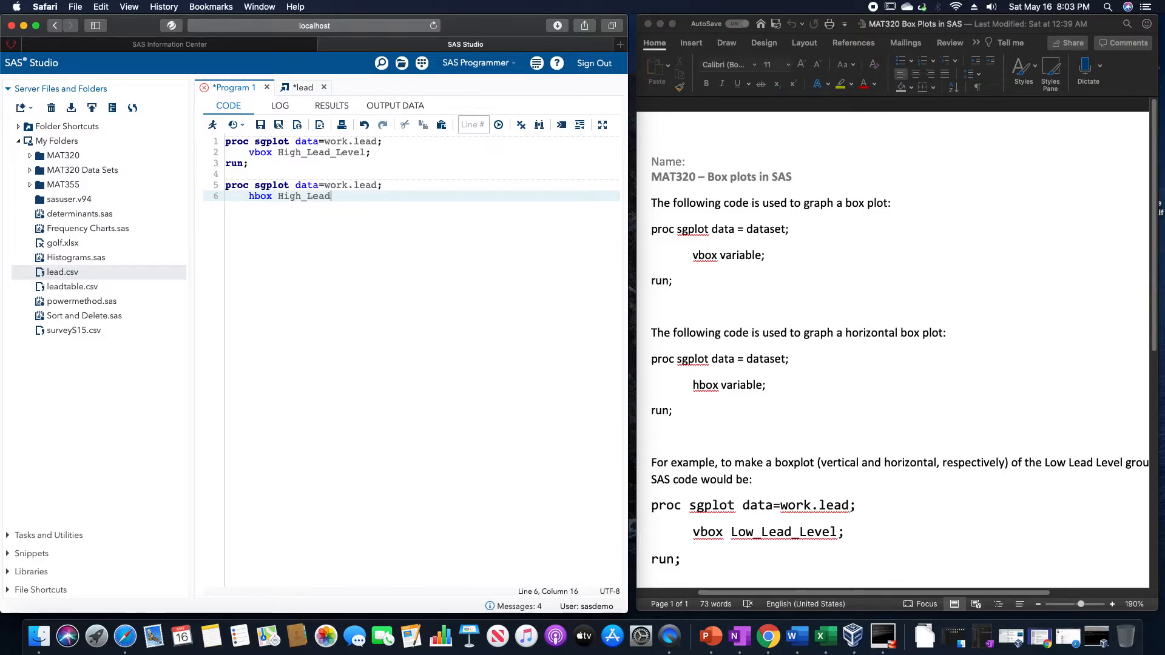
pyautogui.write('_Level;')
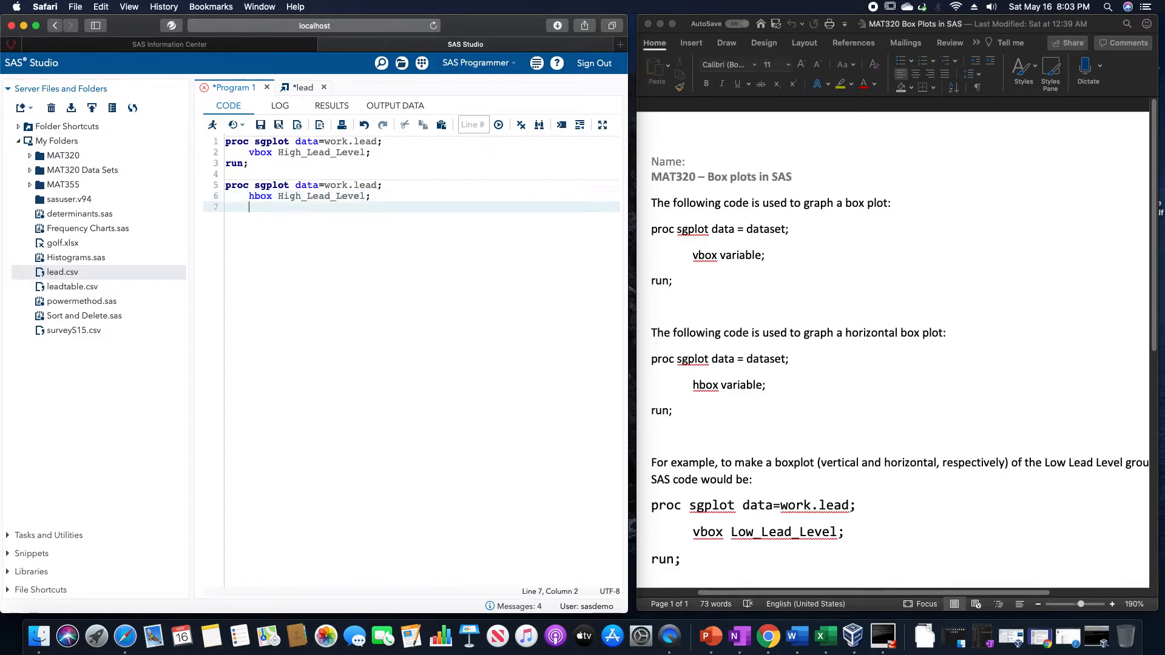
pyautogui.write('run;')
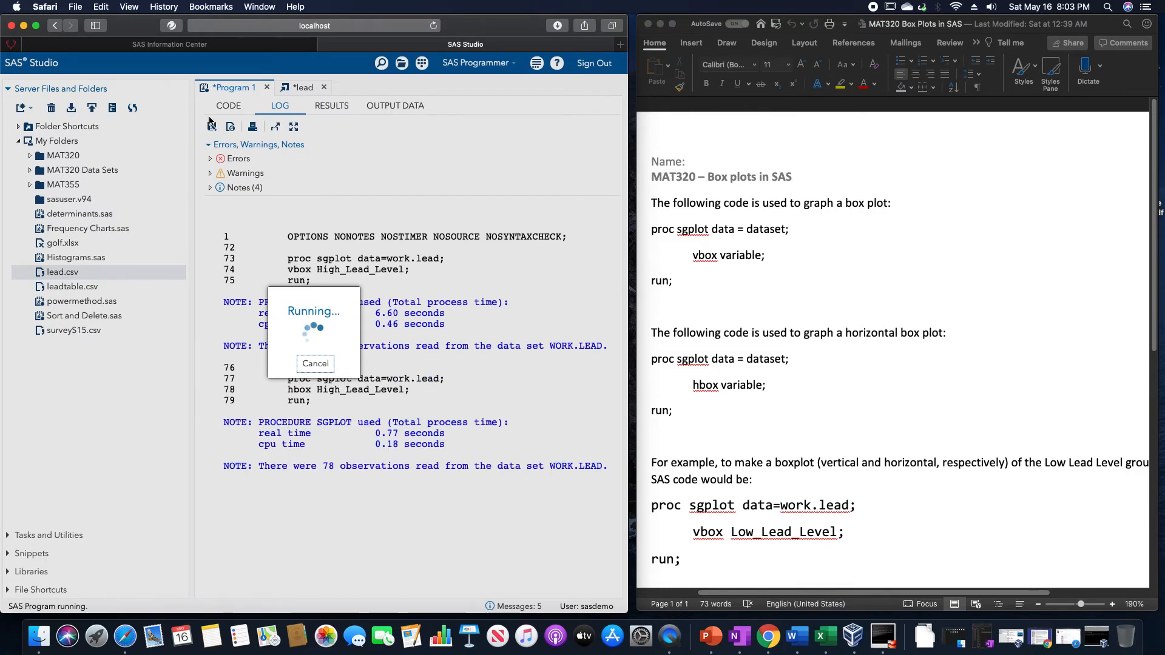
# Run the program to render both High_Lead_Level box plots in Results.
pyautogui.click(331, 105)
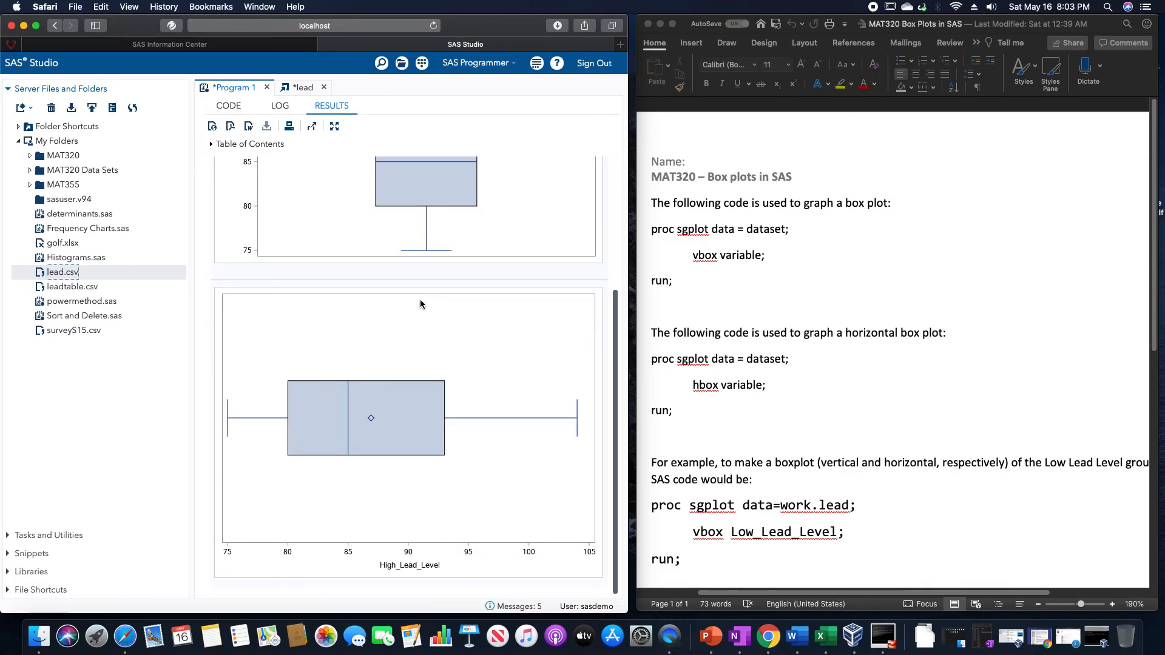
pyautogui.moveTo(419, 311)
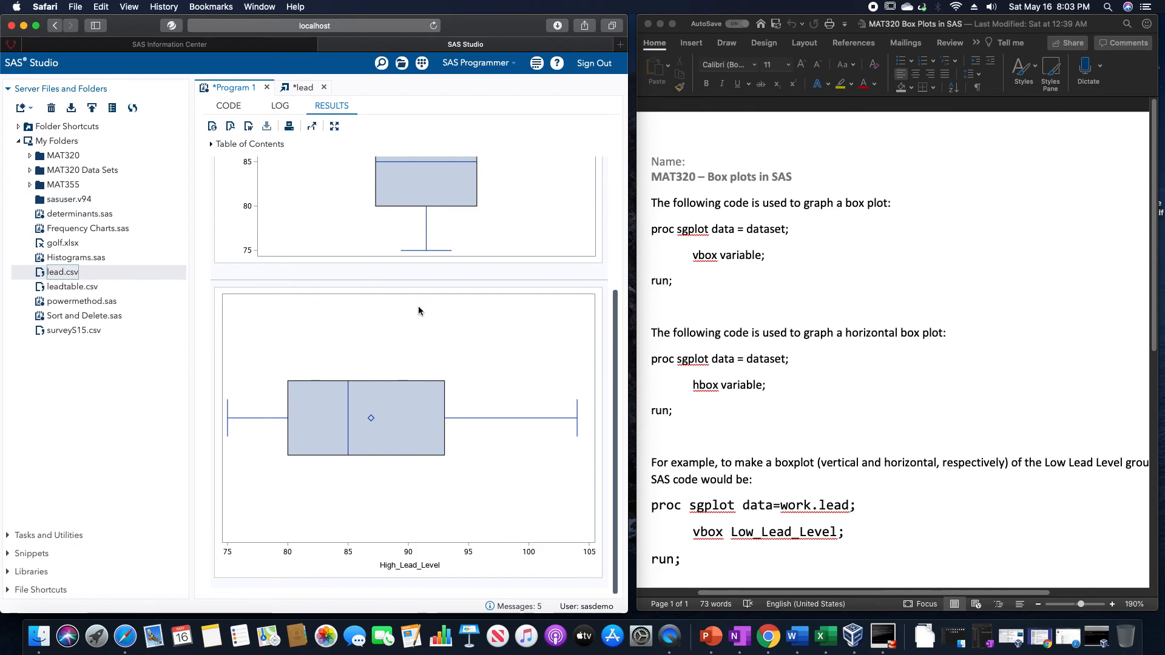